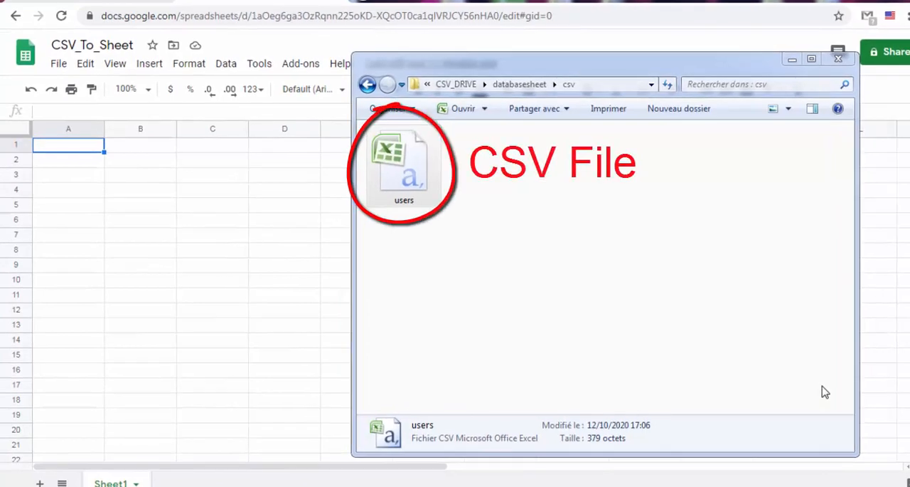
Step: Open users.csv from the CSV_DRIVE > databasesheet > csv folder in Explorer
double_click(403, 167)
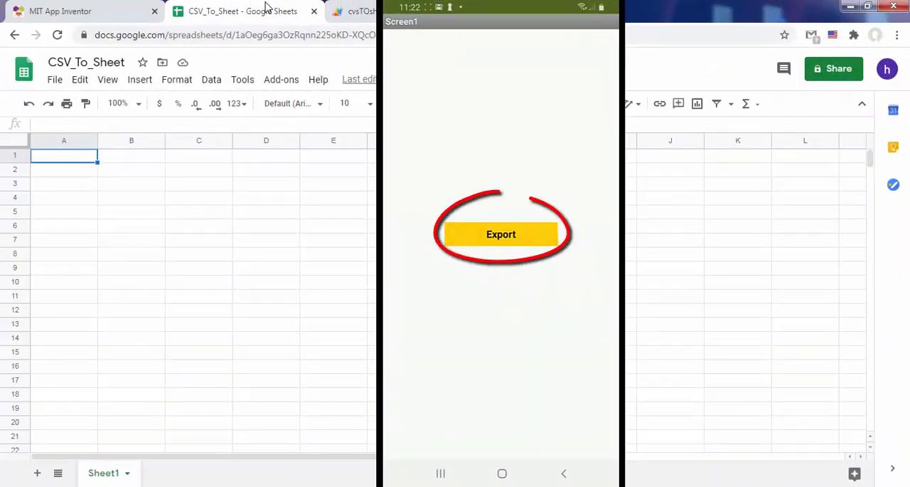
Step: Tap the app's Export button to send the nine user rows into Sheet1
click(501, 234)
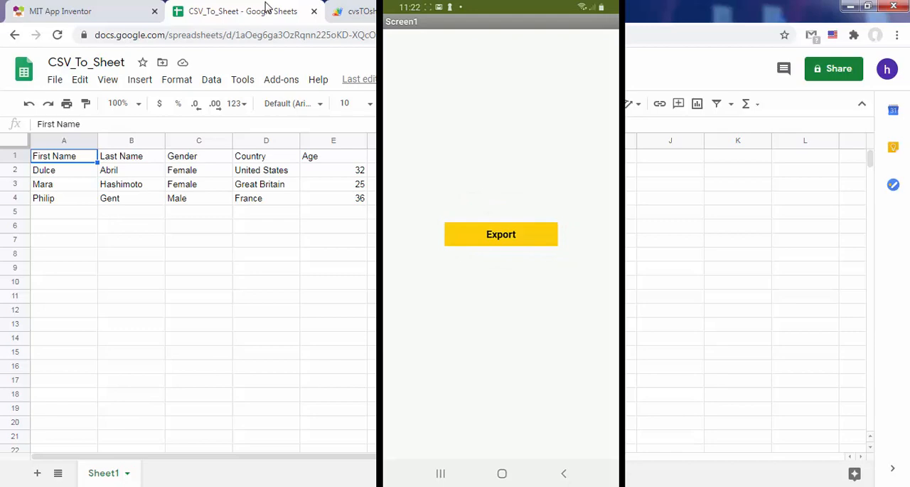
click(501, 234)
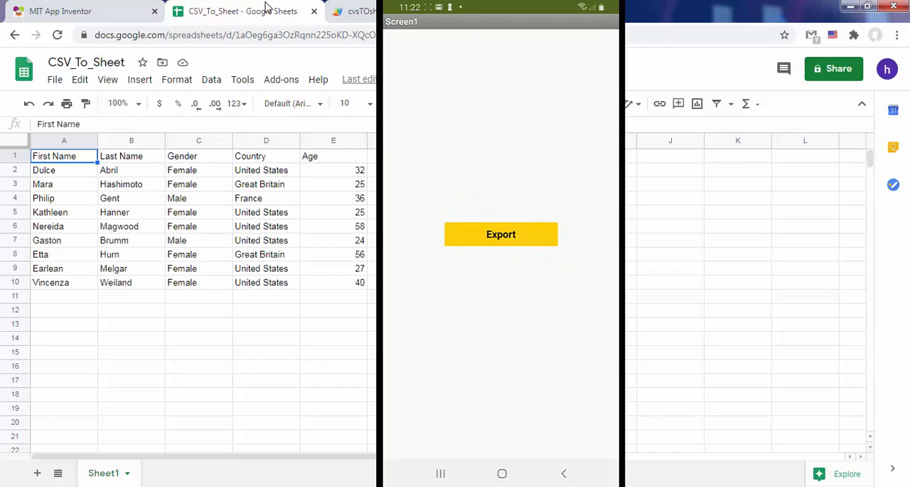
click(501, 234)
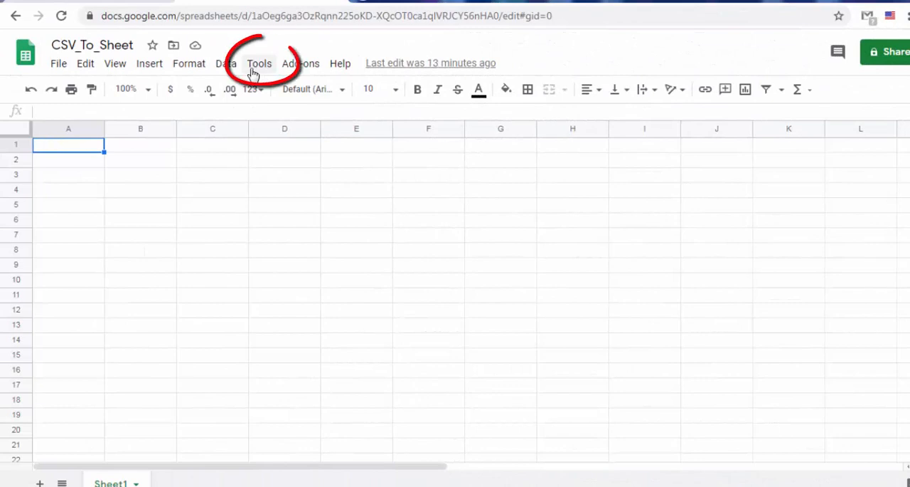
Step: Write doPost(e) in Code.gs: eval the posted contents, append rows, return "Success"
click(259, 63)
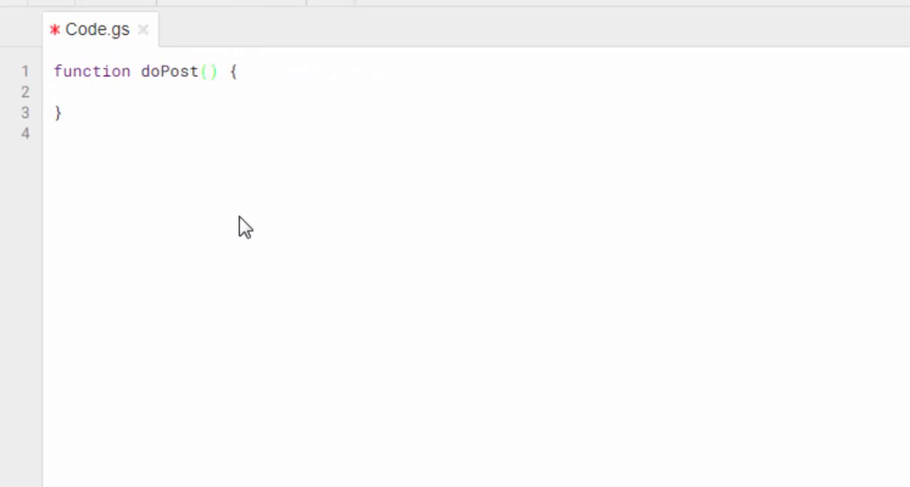
text(e)
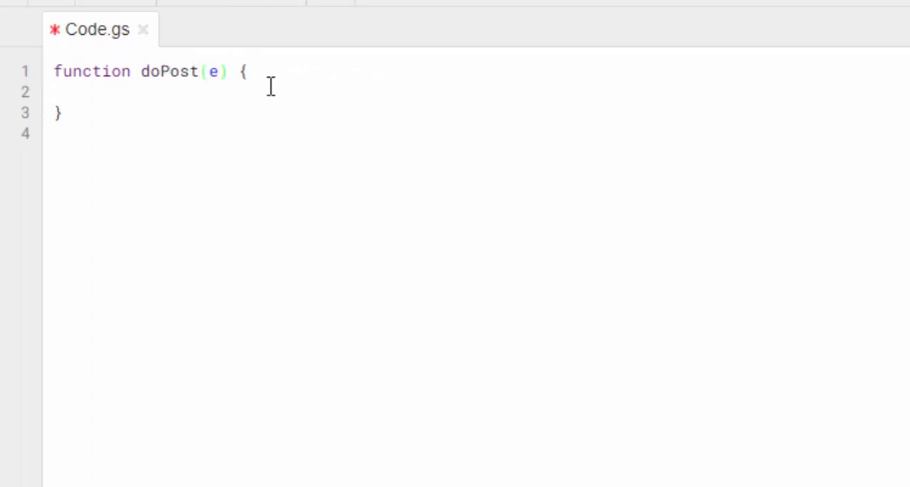
click(248, 72)
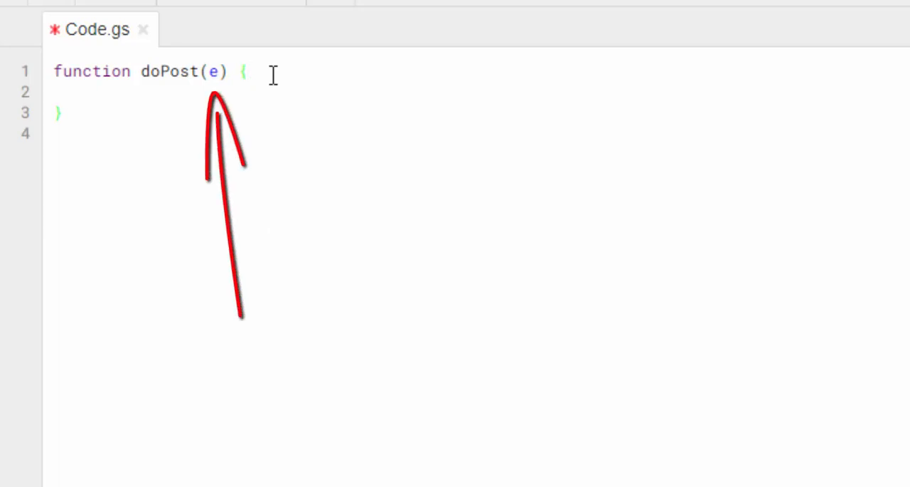
key(enter)
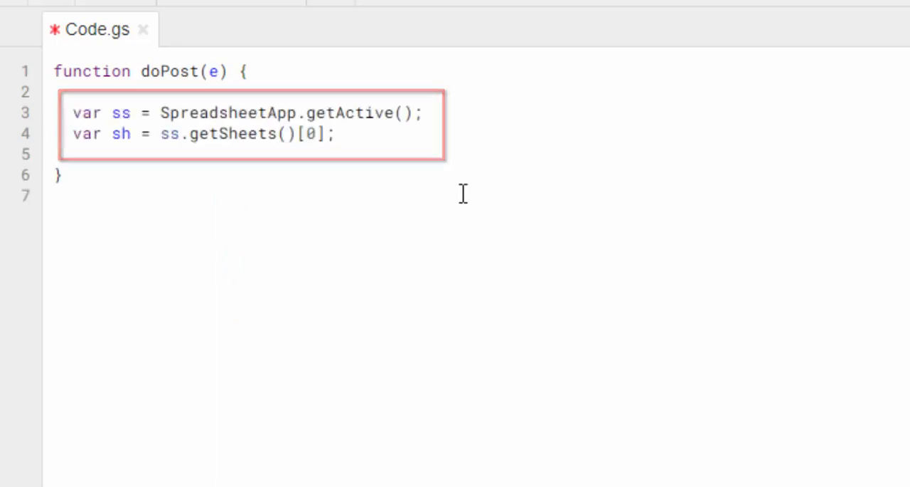
text(var data = eval(e.postData.contents) ;)
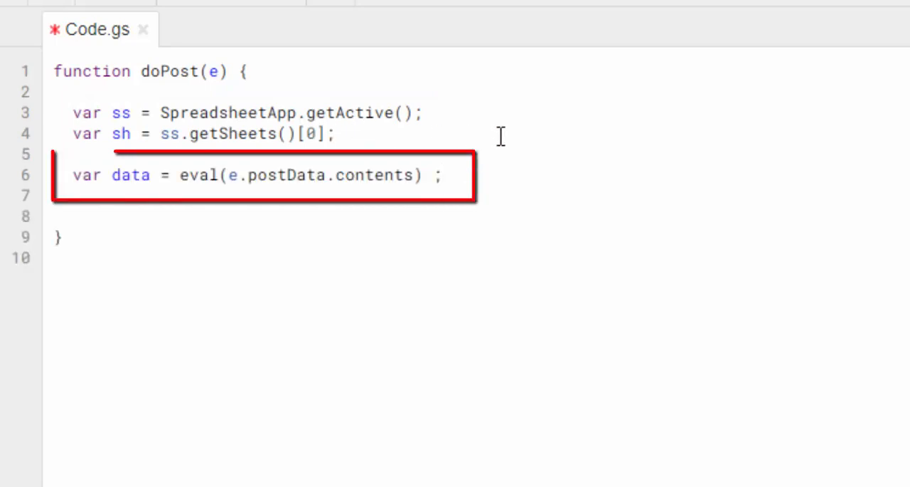
mouse_move(742, 94)
text(sh.appendRow(data[i]); })
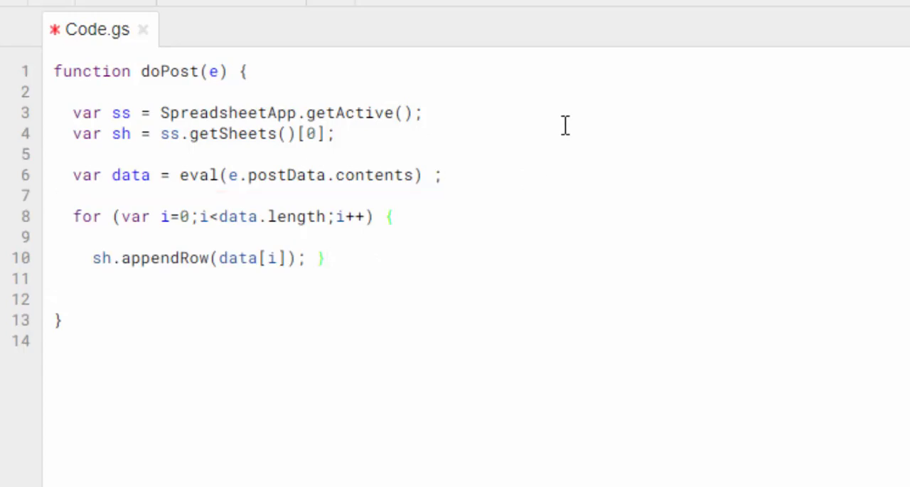
text(return ContentService.createTextOutput("Success") ;)
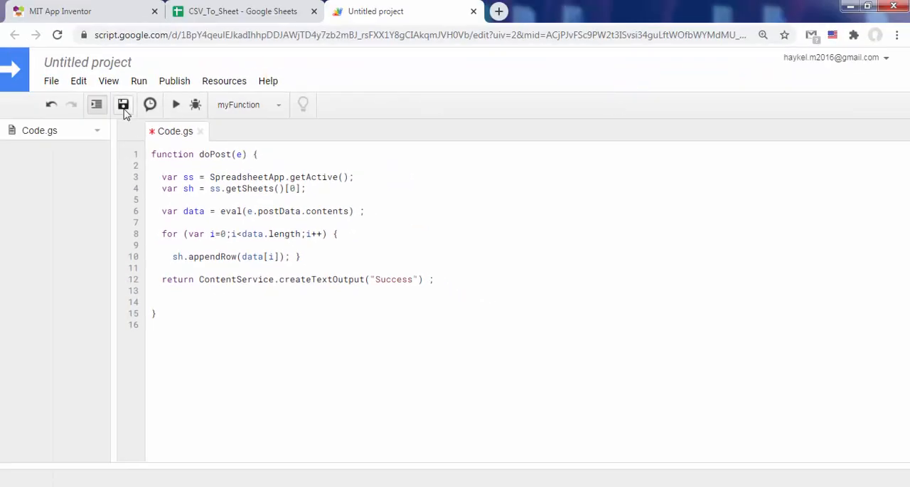
Step: Save cvsTOsheet, deploy it as a web app for Anyone, and authorize spreadsheet access
click(123, 105)
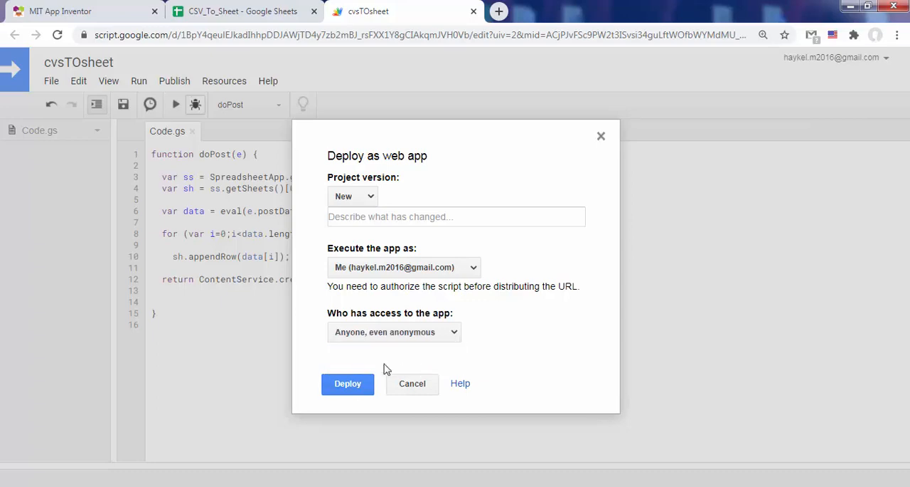
click(348, 383)
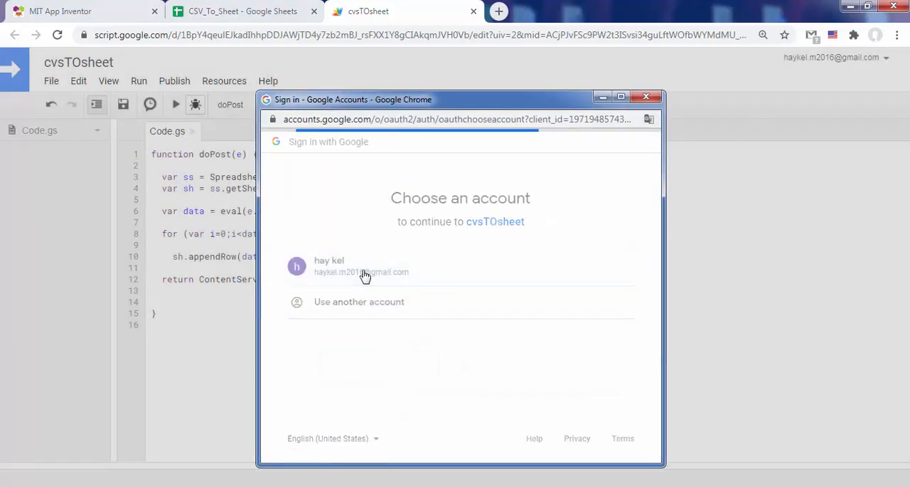
click(365, 266)
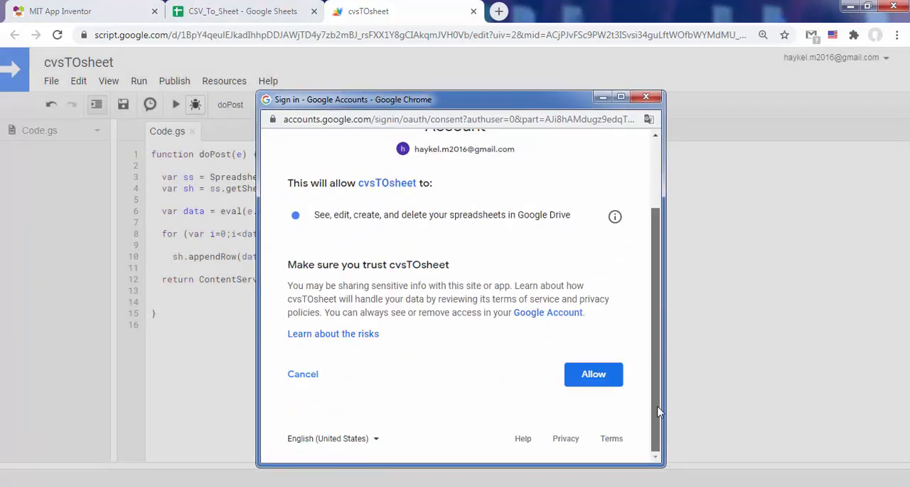
click(593, 374)
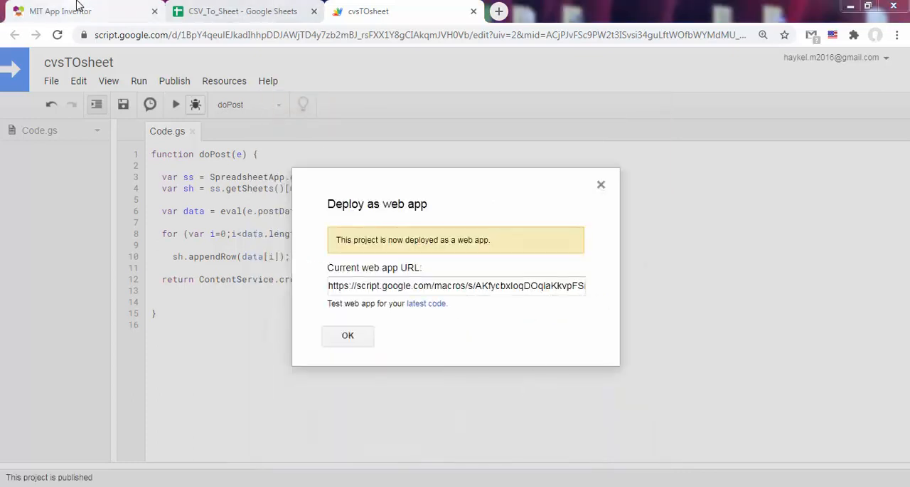
click(60, 10)
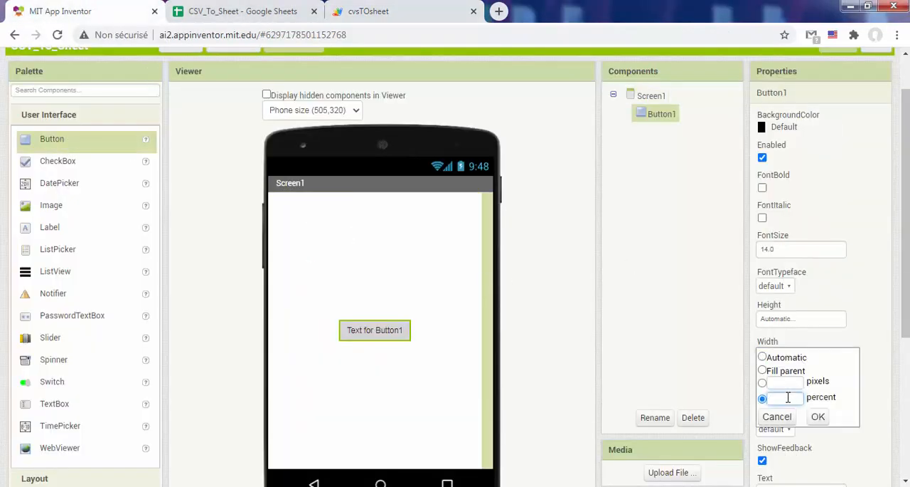
Step: Give the Export button a percentage width and orange background, and adjust Label1's properties
click(762, 127)
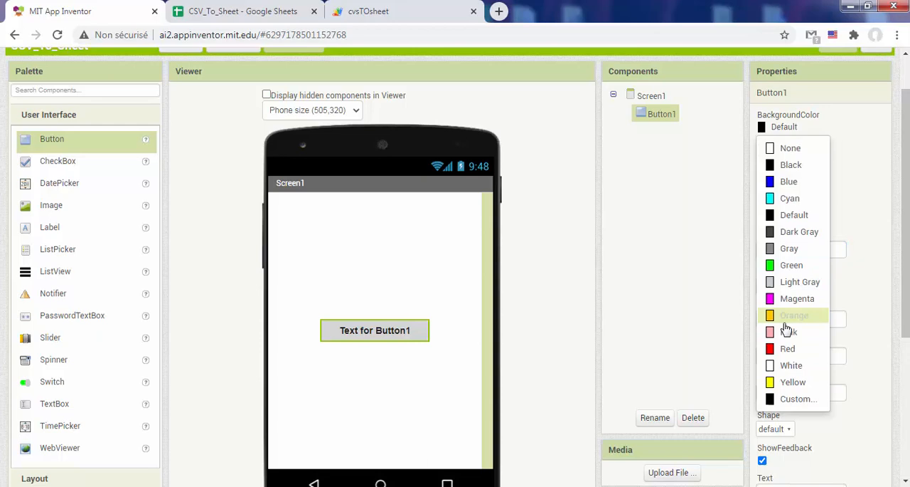
click(794, 315)
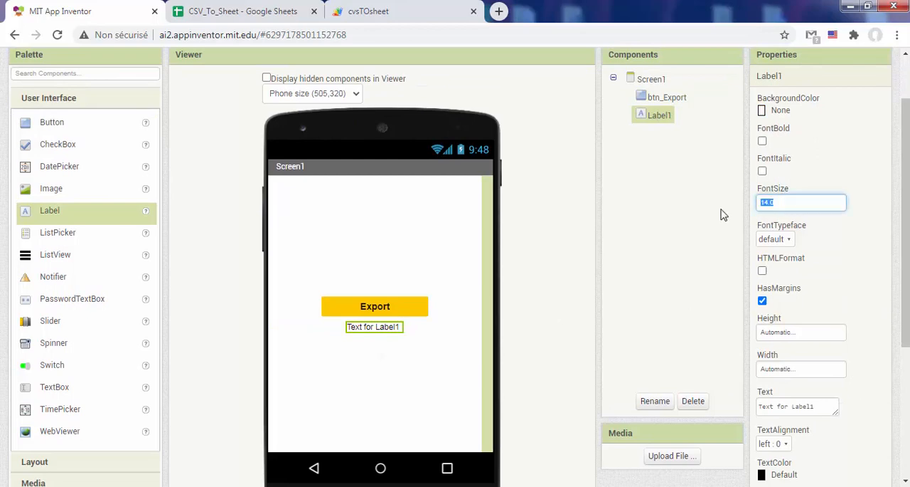
click(763, 140)
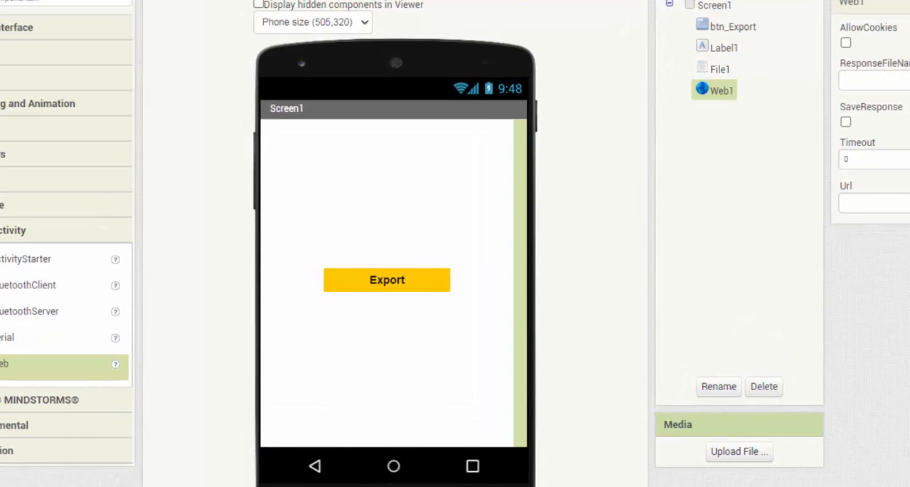
Step: Upload users.csv to the project's media files
click(739, 451)
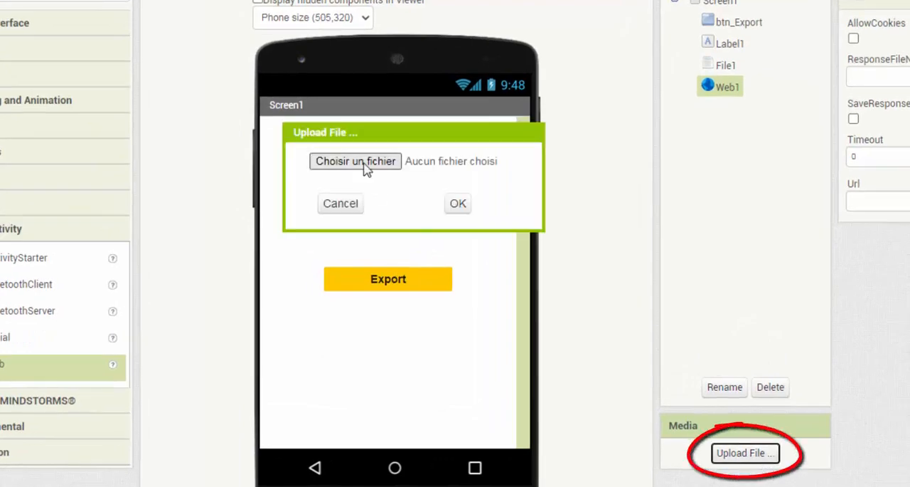
click(355, 161)
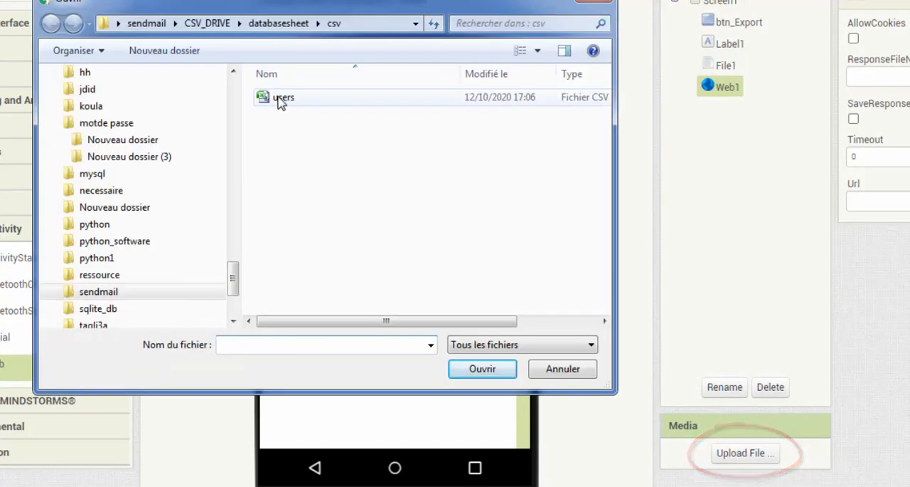
click(483, 368)
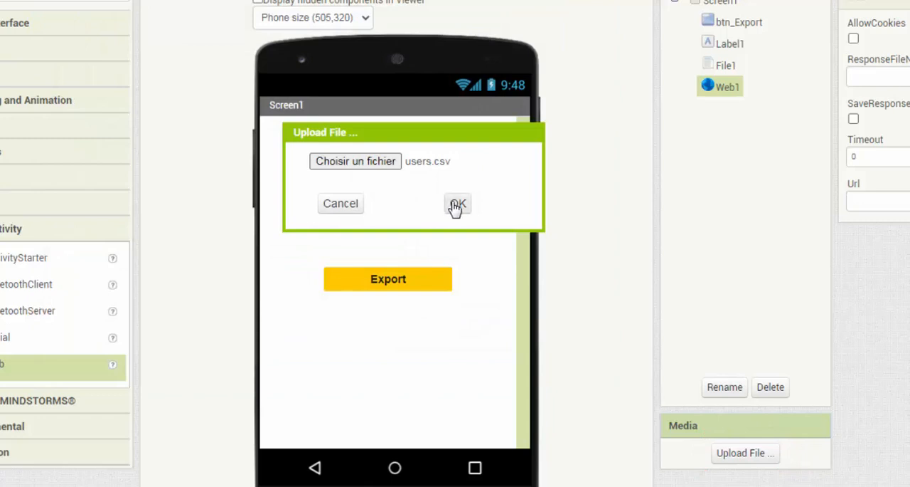
click(457, 203)
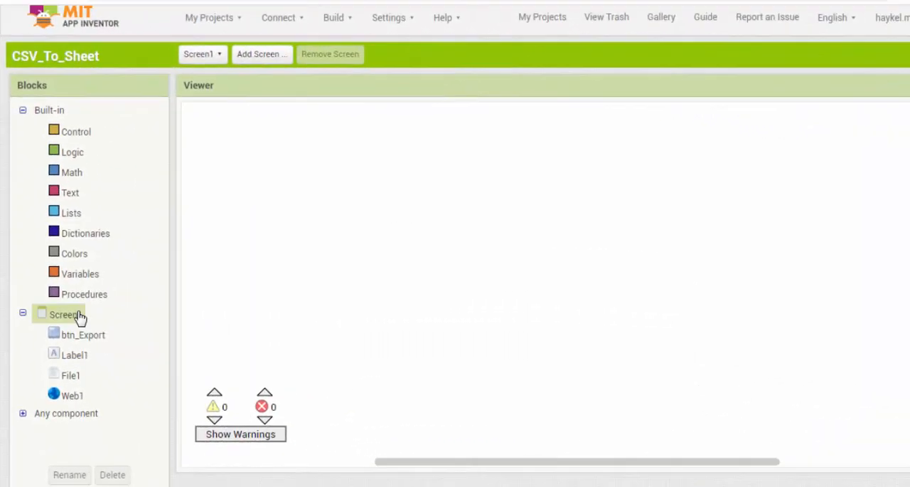
Step: Add Screen1.Initialize reading //users.csv, a global data list, and File1.GotText storing the CSV table
click(64, 313)
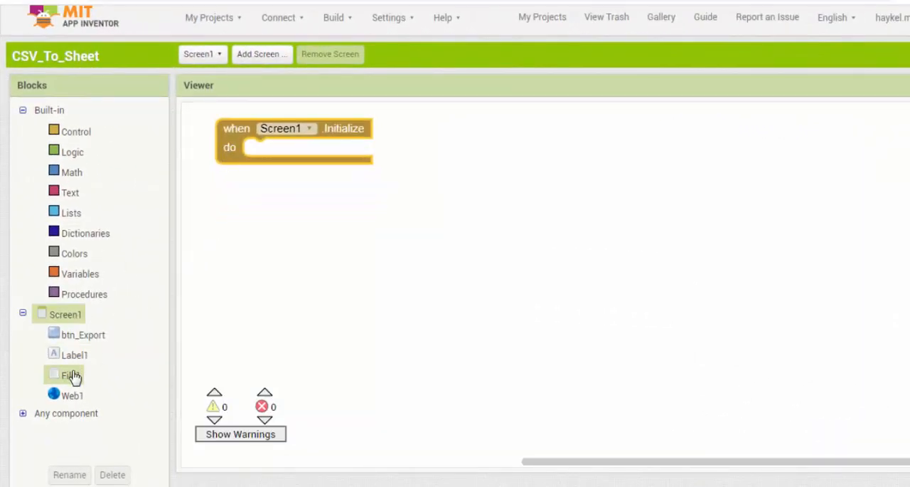
click(69, 192)
text(//users.csv)
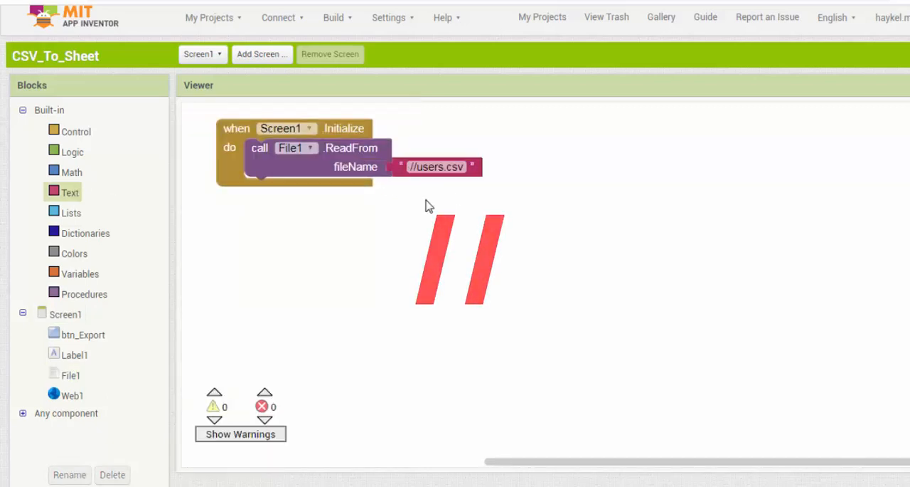
click(79, 273)
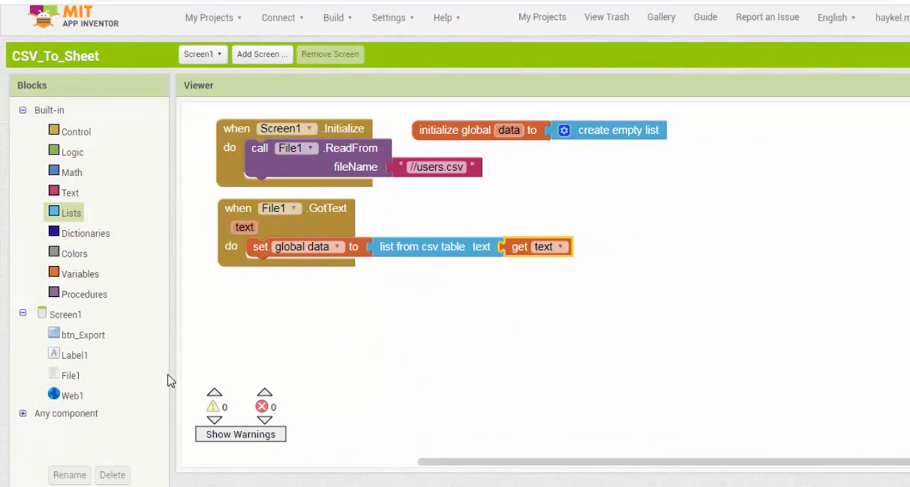
mouse_move(131, 356)
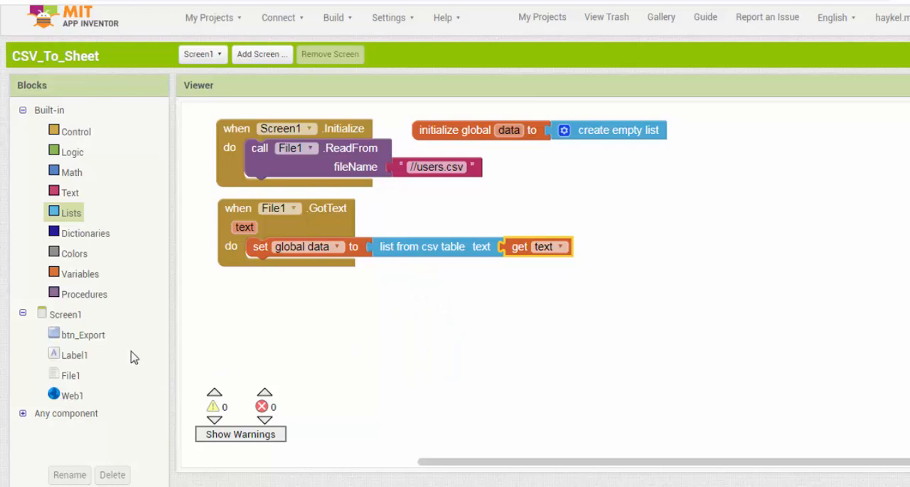
click(84, 333)
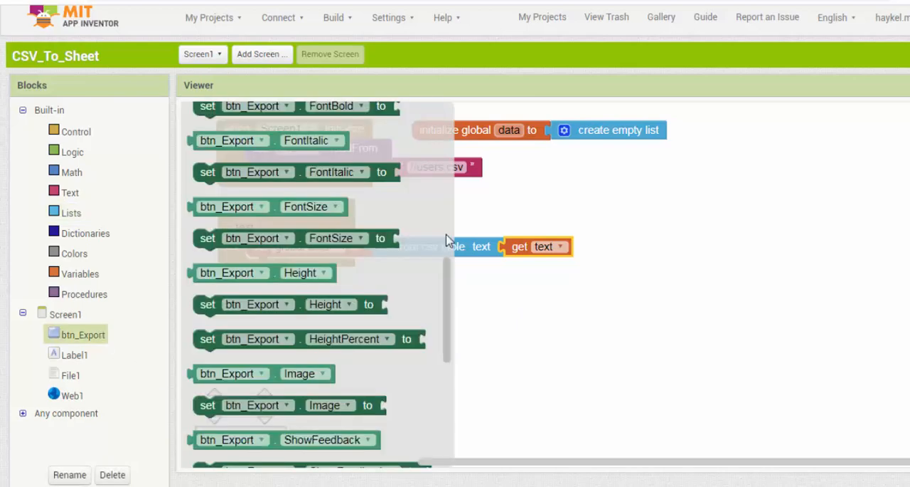
Step: Add btn_Export.Click setting Web1.Url to the copied Apps Script web app URL
click(72, 395)
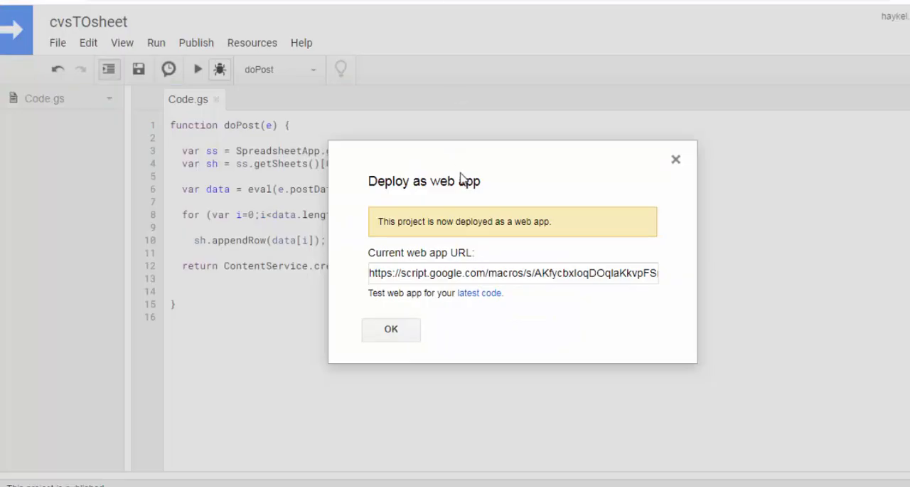
triple_click(512, 272)
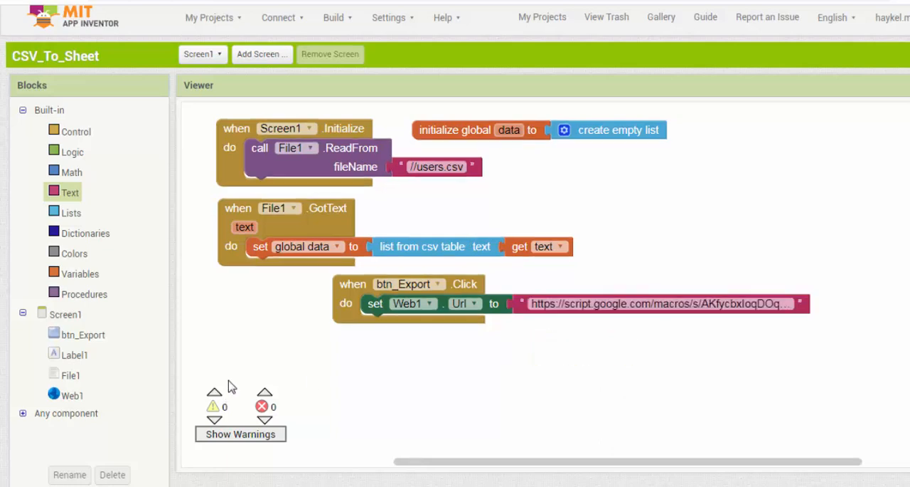
Step: Post global data via Web1.PostText on click, and add Web1.GotText setting Label1.Text
click(72, 394)
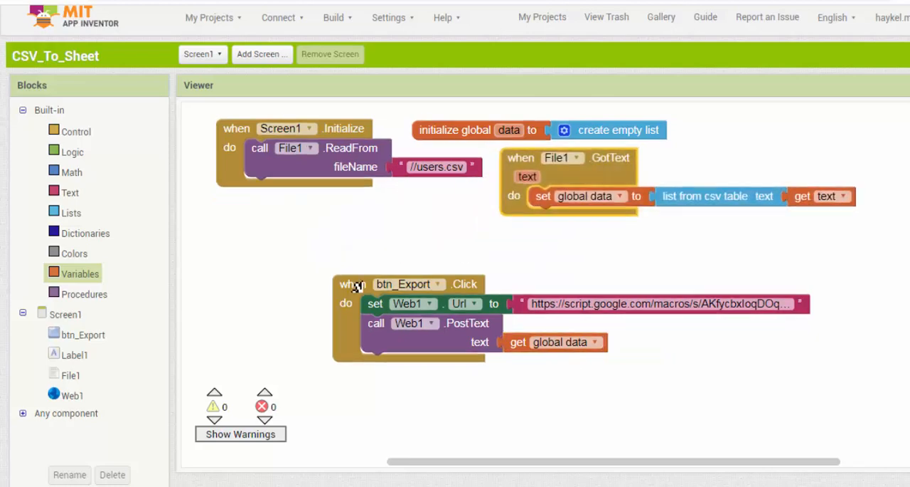
click(71, 395)
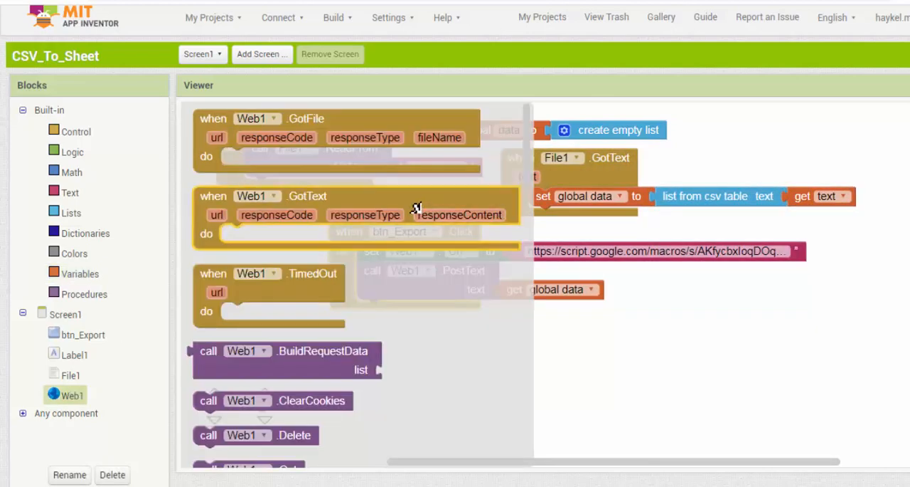
click(76, 354)
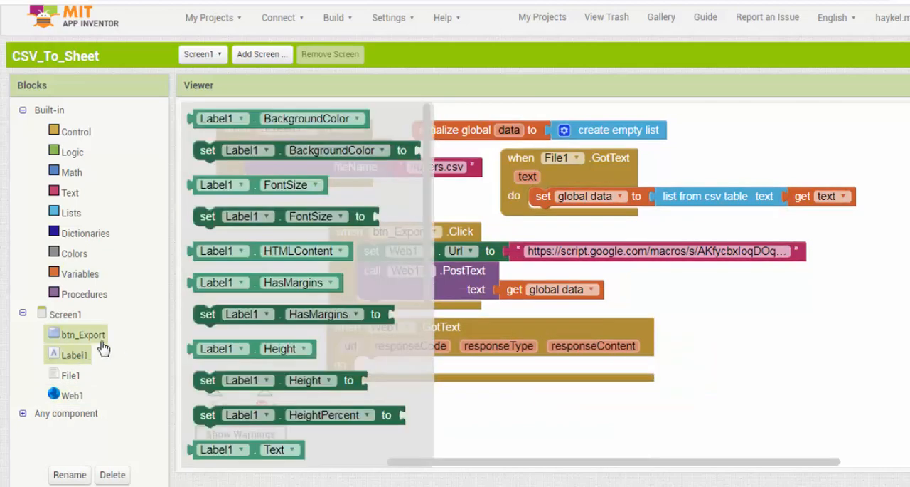
click(75, 354)
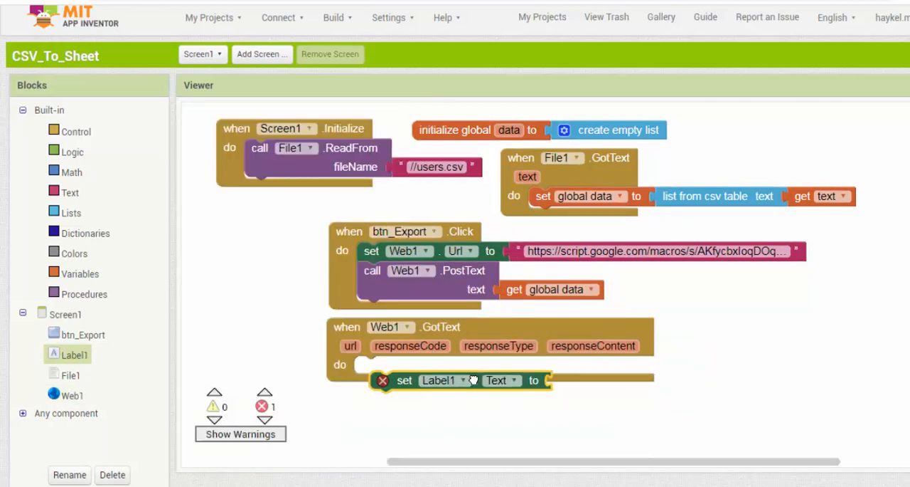